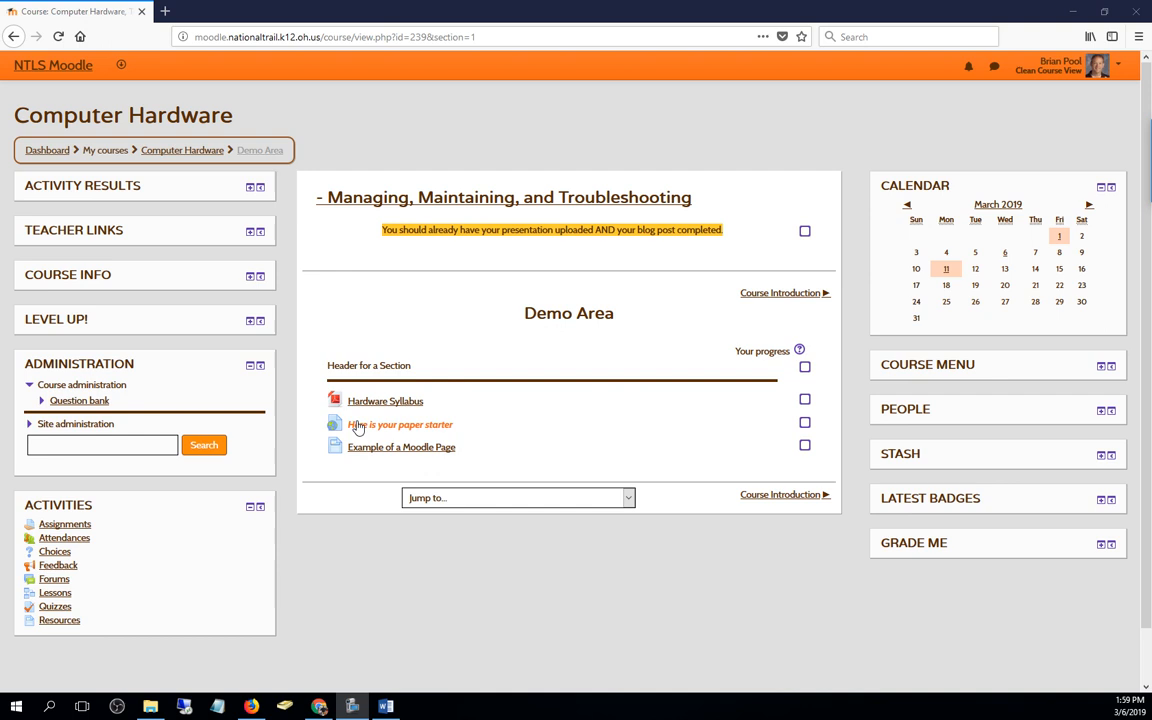
{"action": "left_click", "coordinate": [400, 424]}
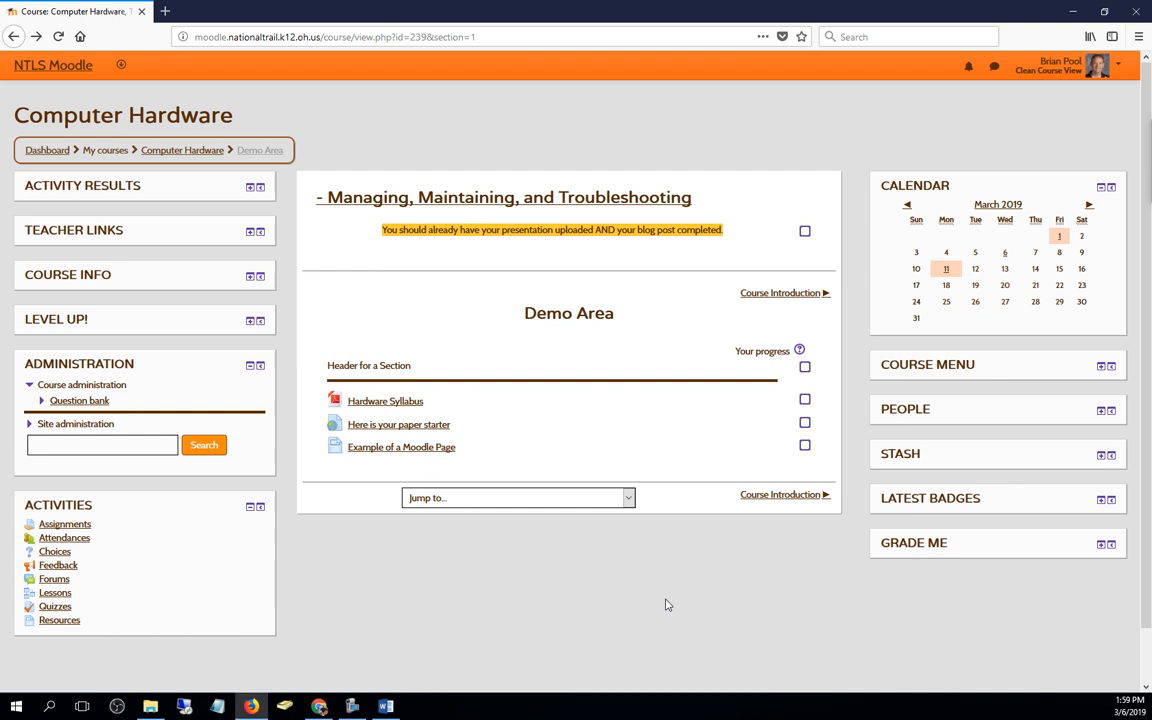
{"action": "mouse_move", "coordinate": [724, 596]}
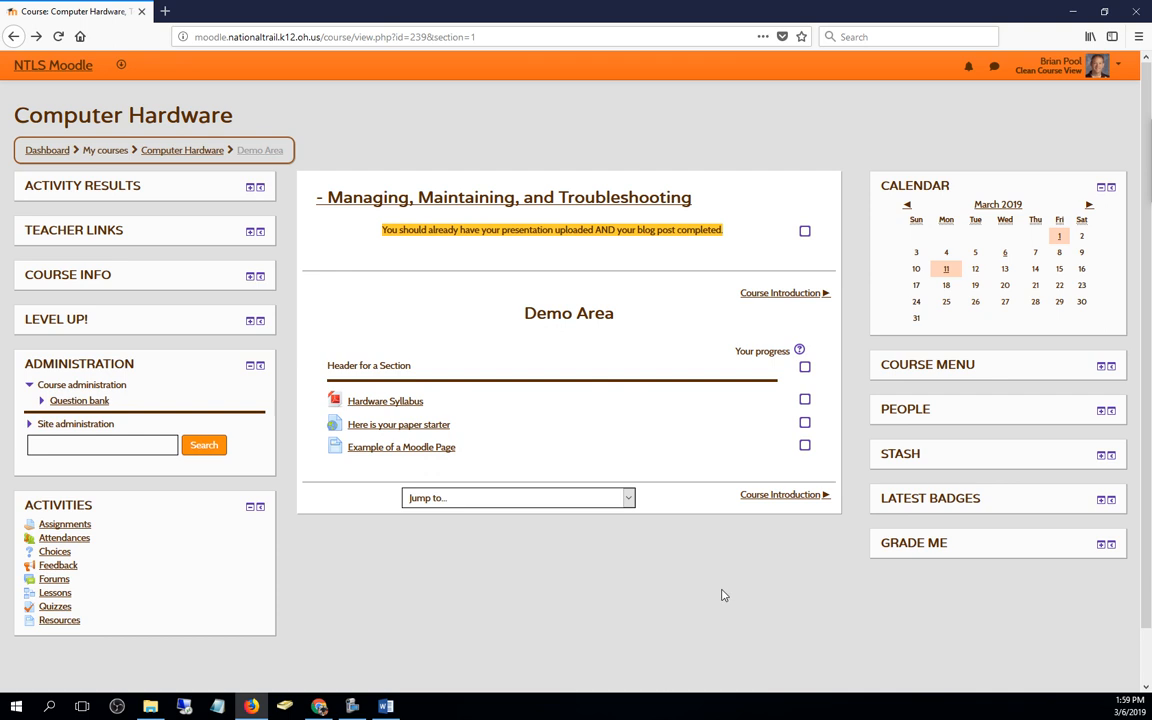
{"action": "mouse_move", "coordinate": [912, 476]}
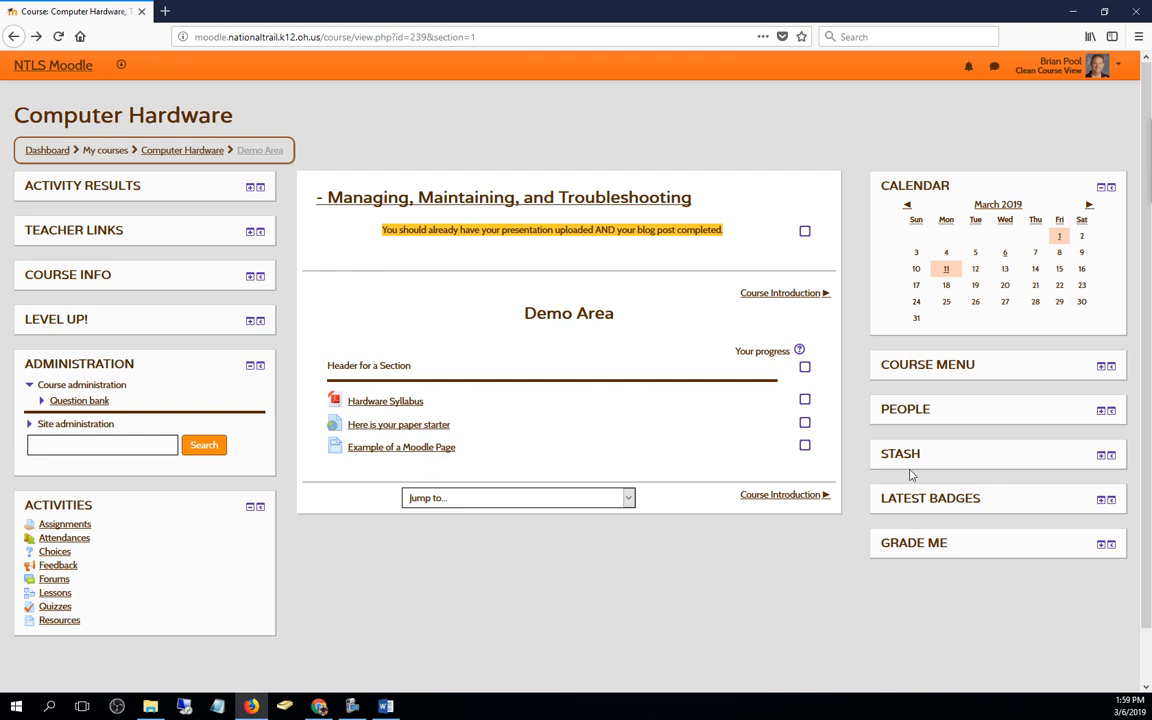
{"action": "mouse_move", "coordinate": [336, 648]}
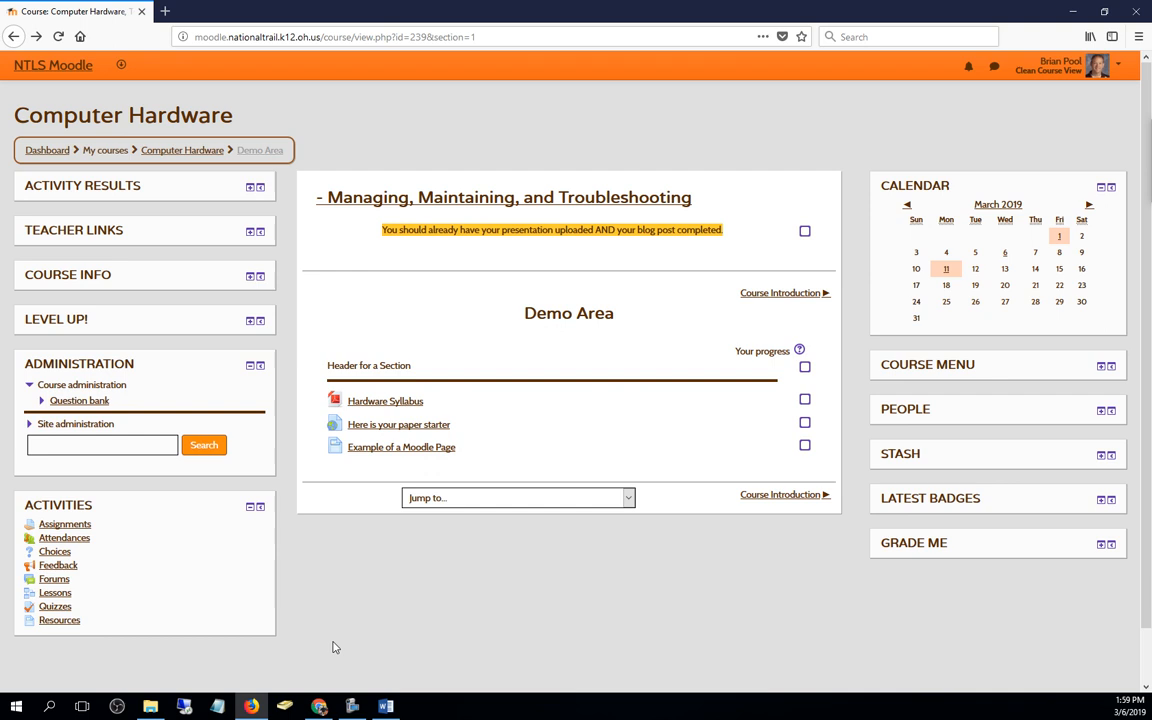